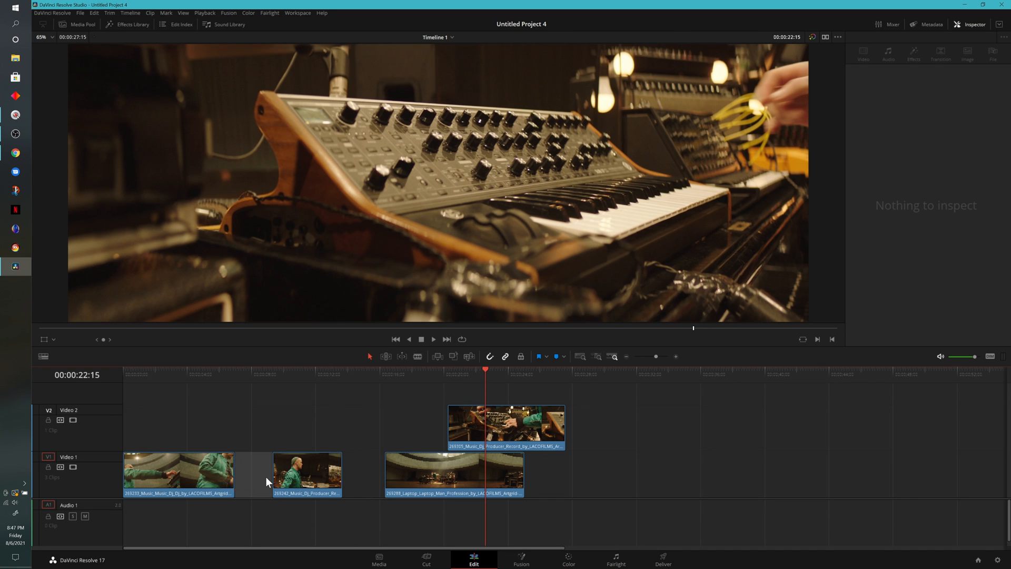
Step: Ripple-delete the gap after the first clip, then undo back so the clips close up end to end
key("Delete")
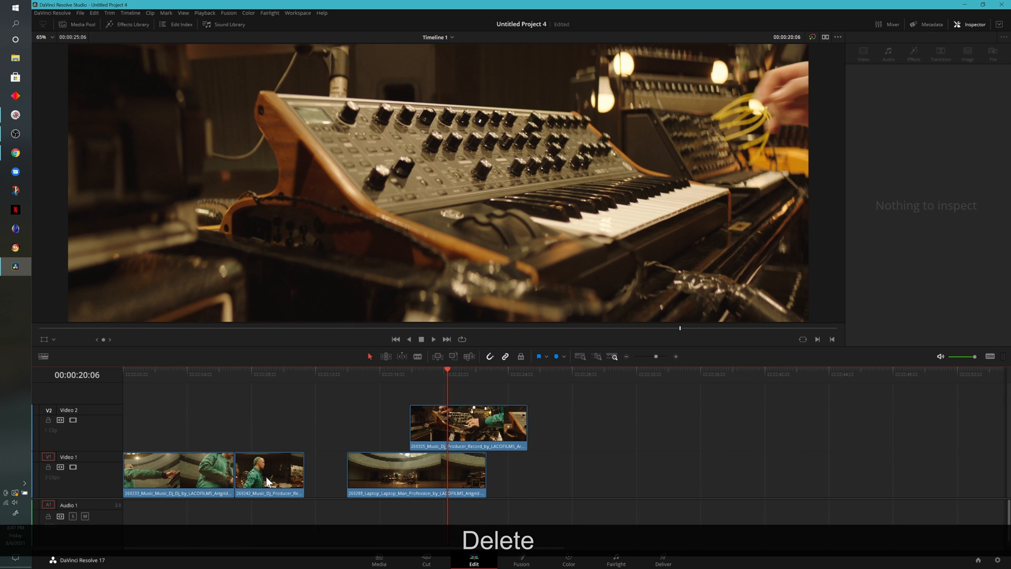
key("delete")
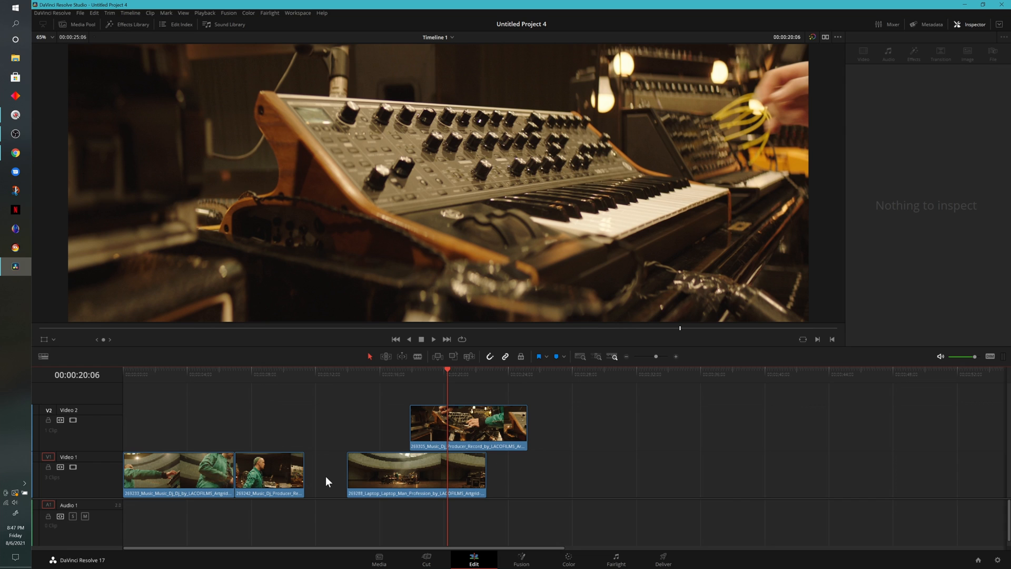
key("ctrl+z")
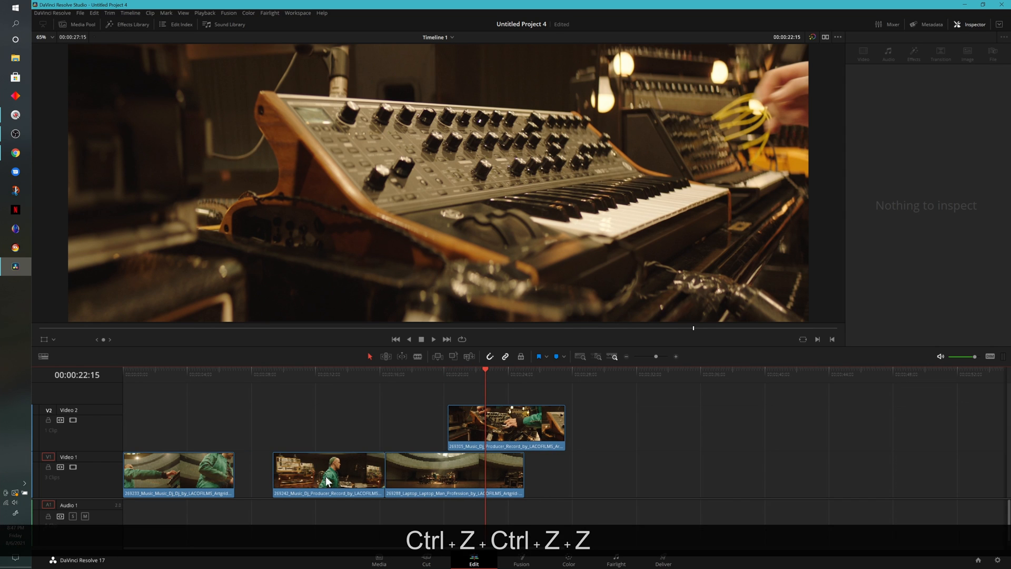
key("ctrl+z")
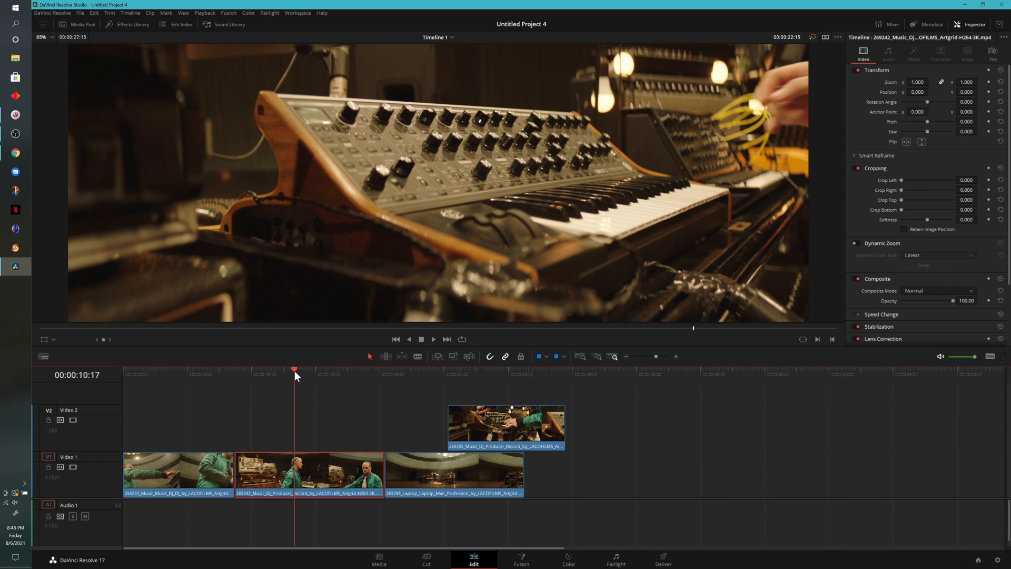
Step: Ripple-trim the middle DJ clip's start to the playhead parked inside it
left_click(266, 370)
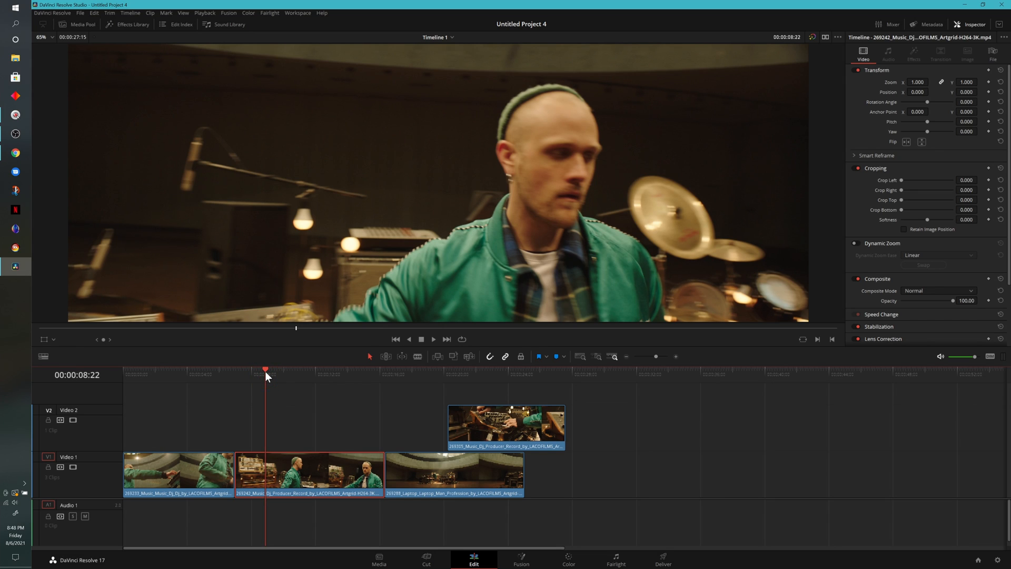
key("ctrl+shift")
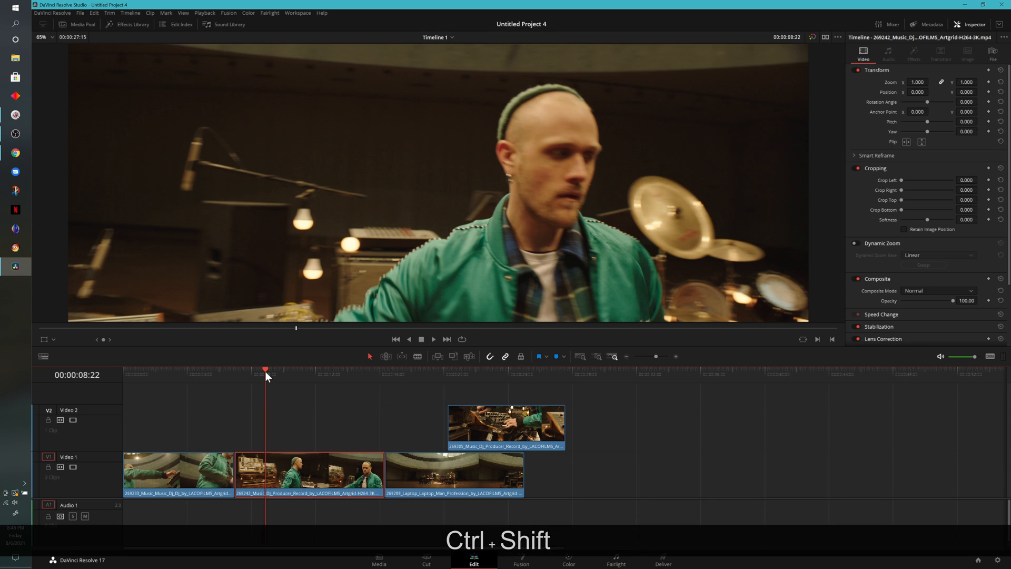
key("ctrl+shift+[")
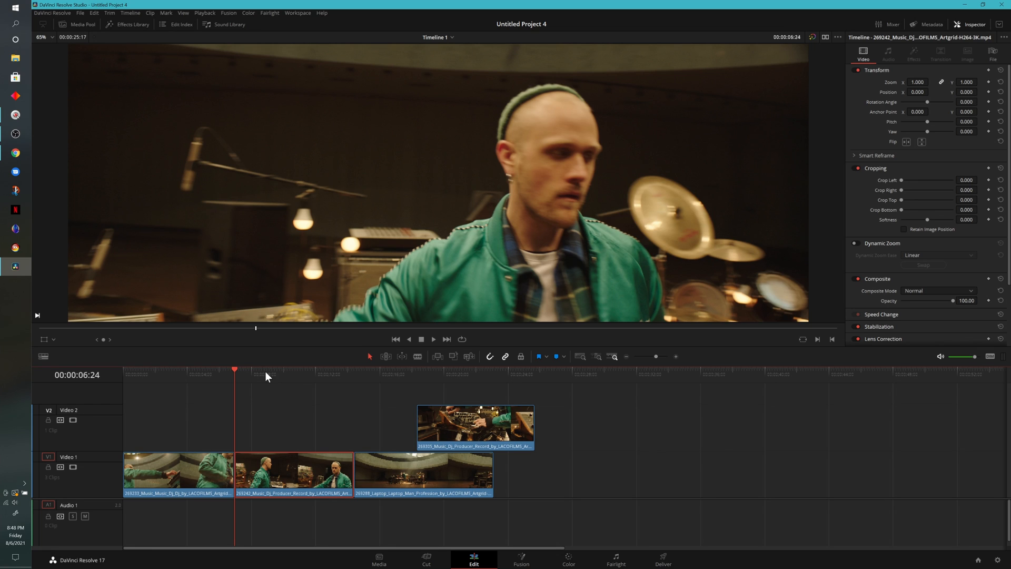
Step: Ripple-trim the middle DJ clip's end to a later playhead position, pulling following clips left
left_click(318, 373)
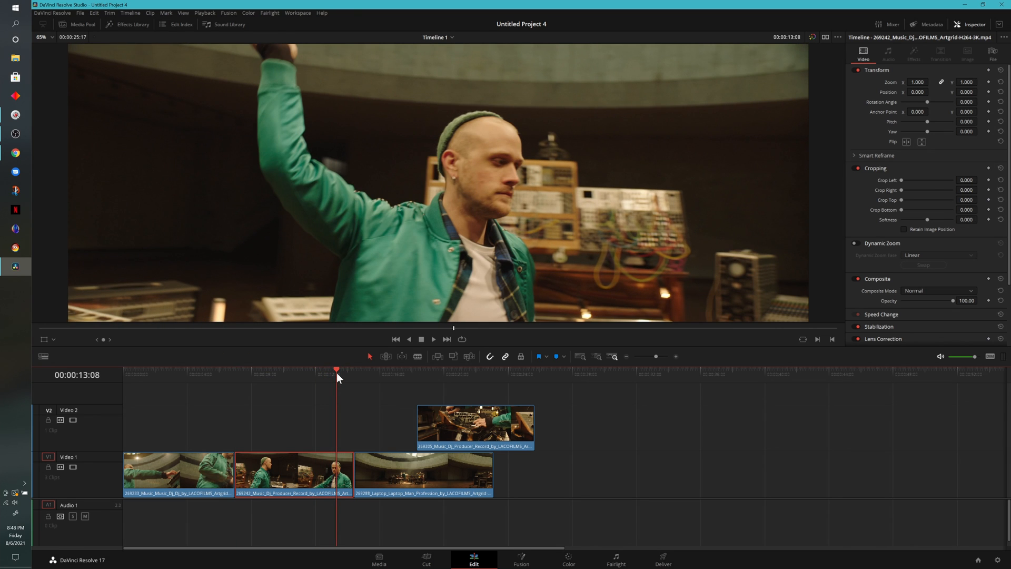
key("ctrl+shift")
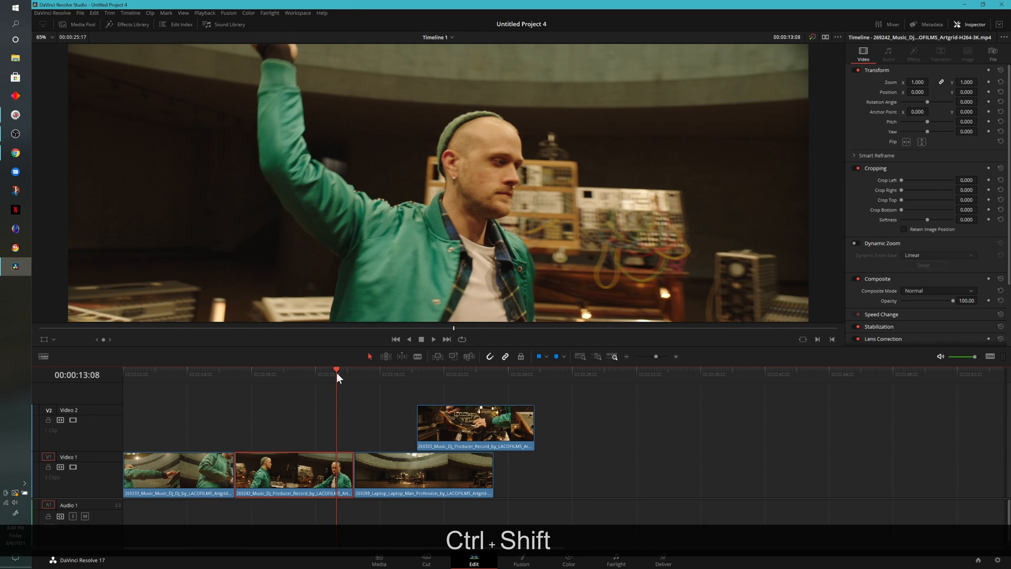
key("ctrl+shift+]")
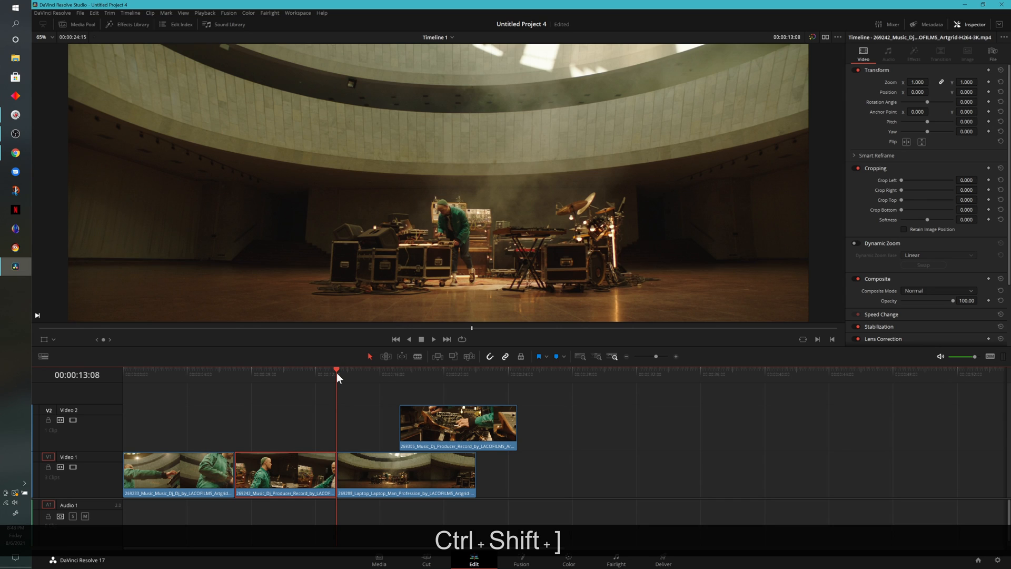
key("ctrl+shift+]")
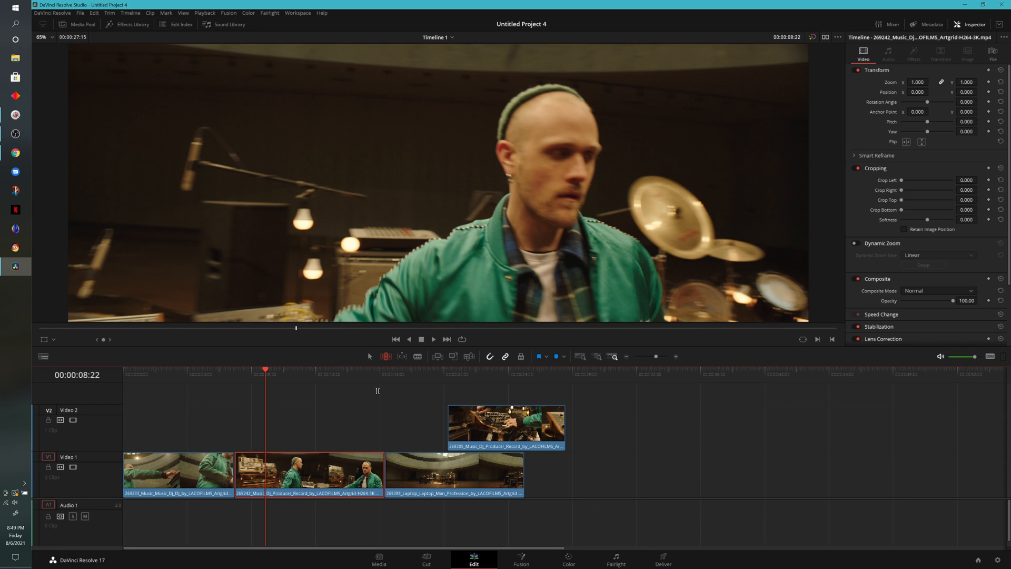
Step: Trim the middle clip's head at the playhead with Shift+[ a few times, keeping later clips closed up
key("shift+[")
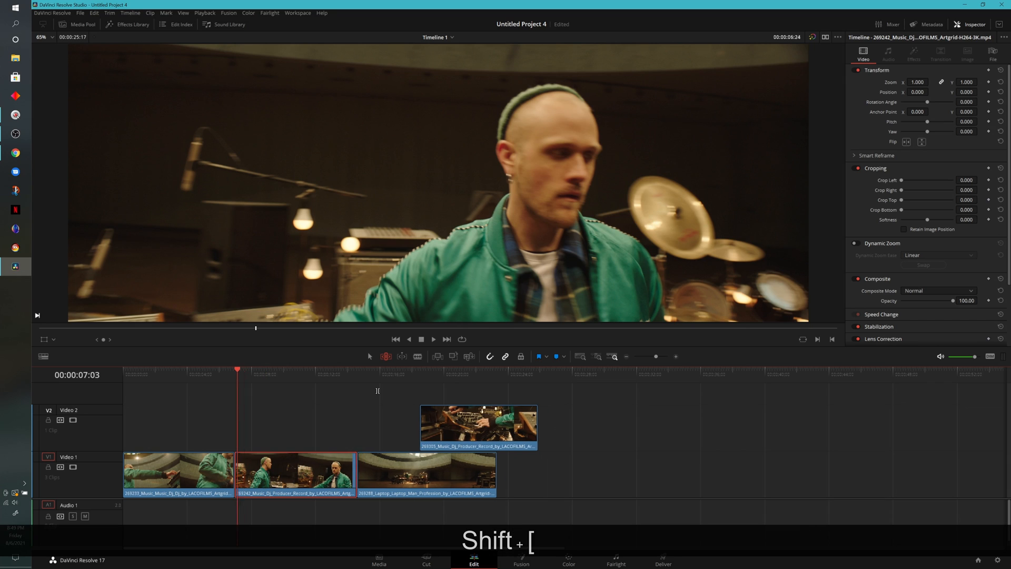
key("Shift+[")
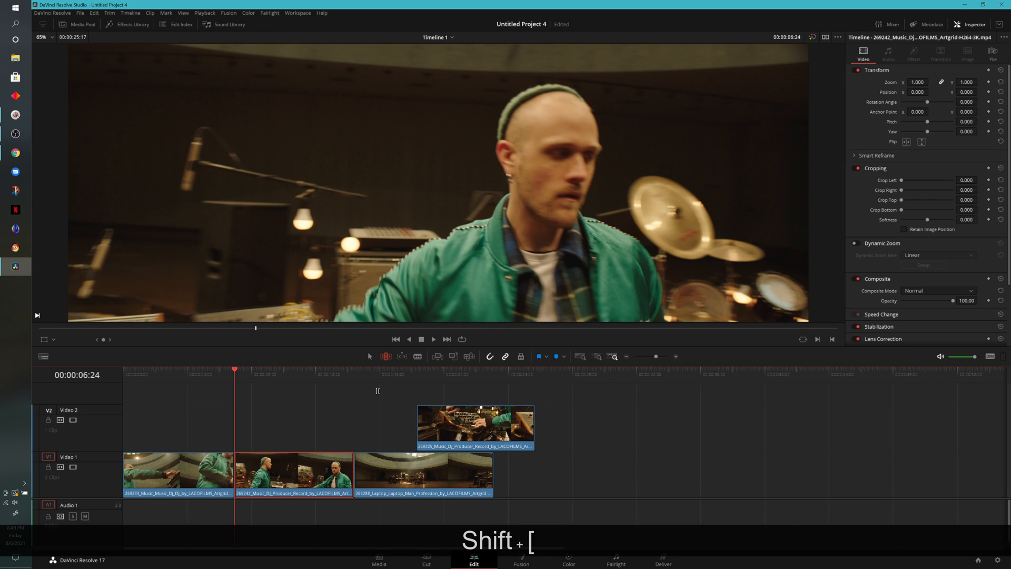
key("shift+[")
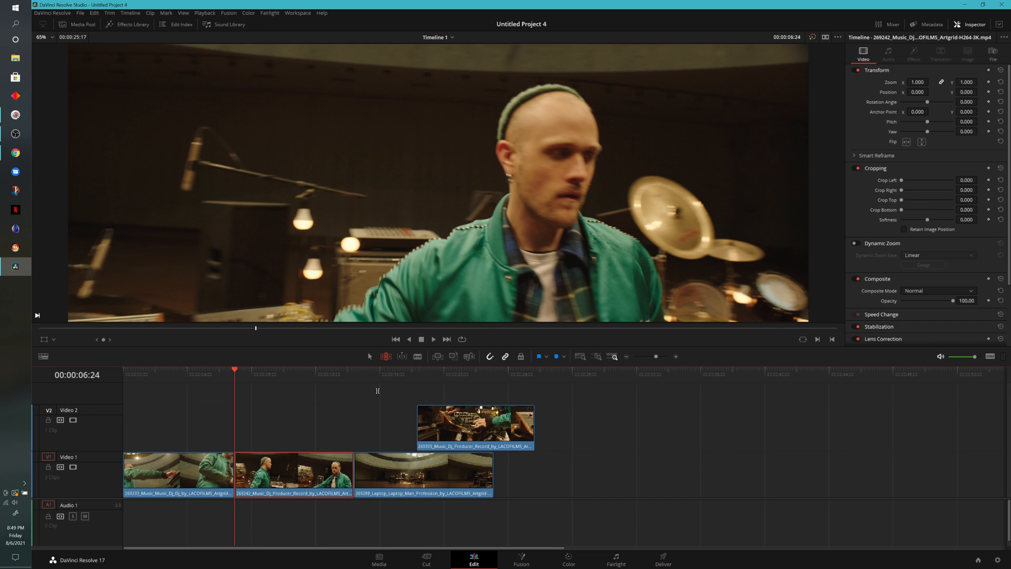
mouse_move(330, 411)
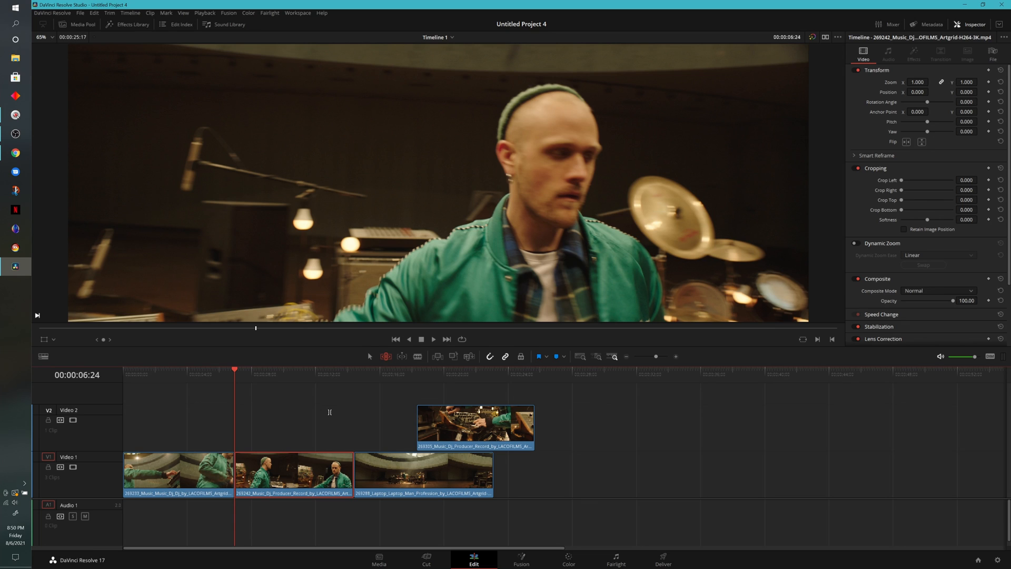
mouse_move(294, 502)
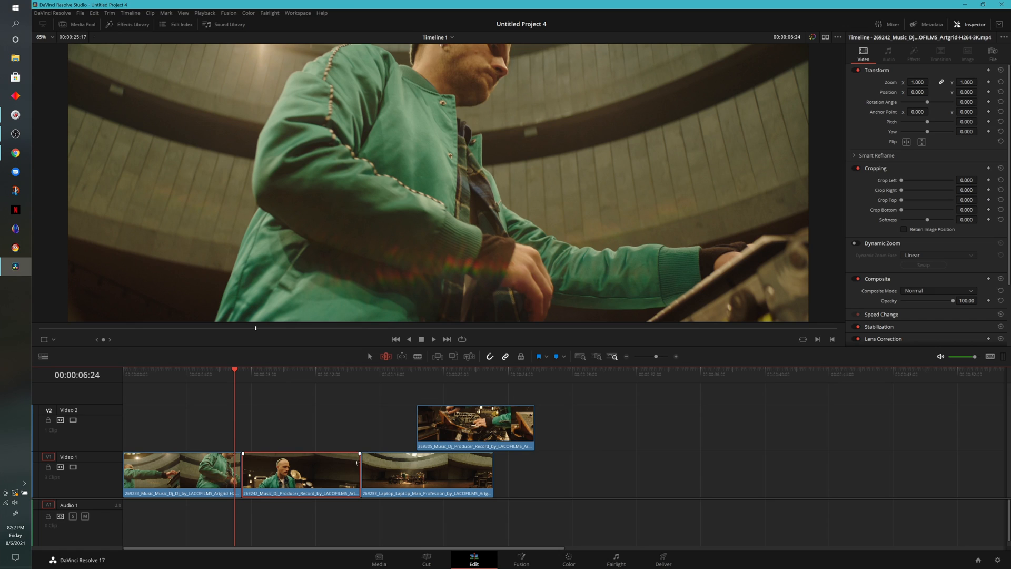
mouse_move(277, 449)
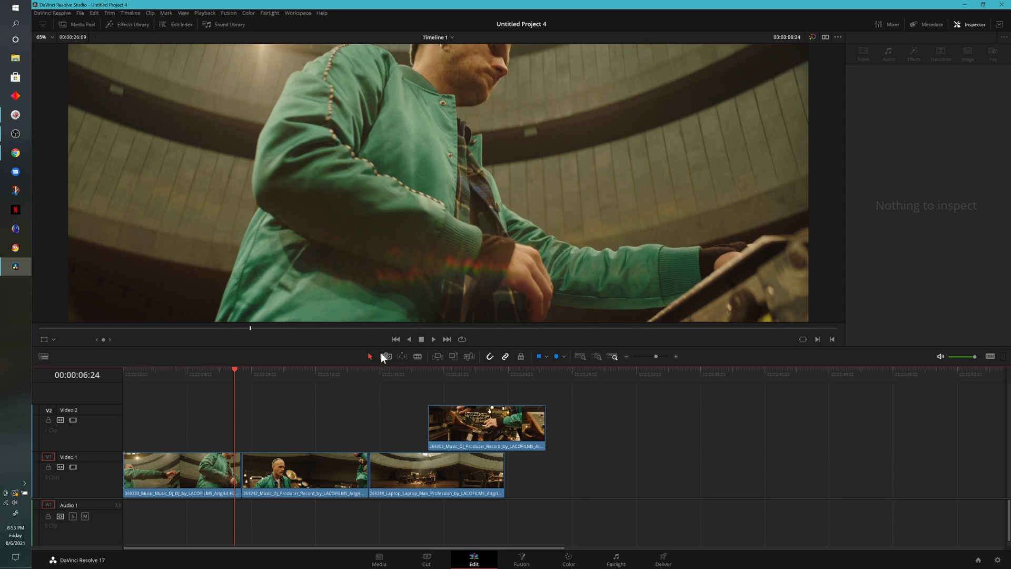
mouse_move(385, 356)
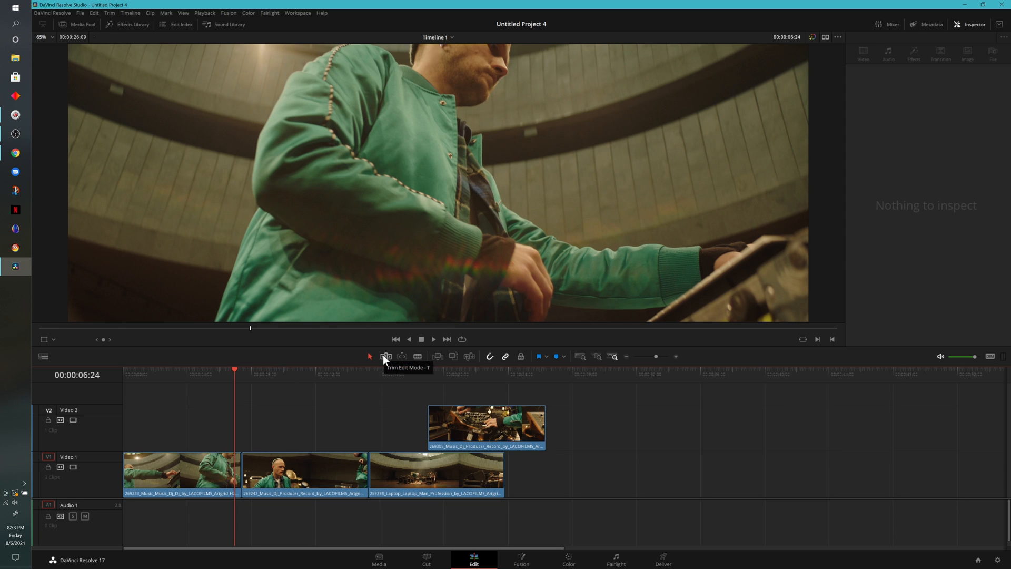
mouse_move(394, 364)
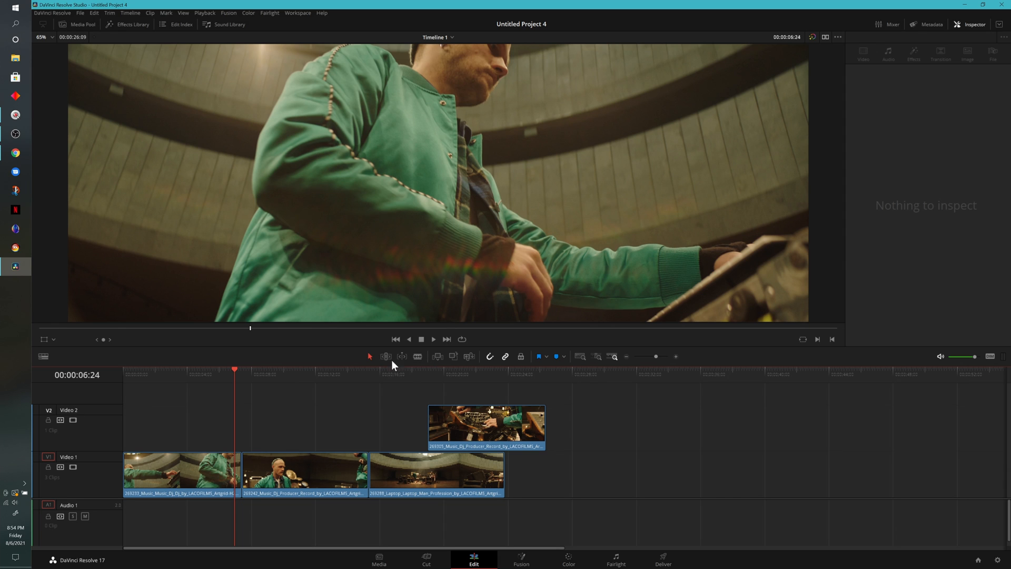
Step: Switch to Trim Edit Mode so clip edges ripple when dragged
left_click(386, 356)
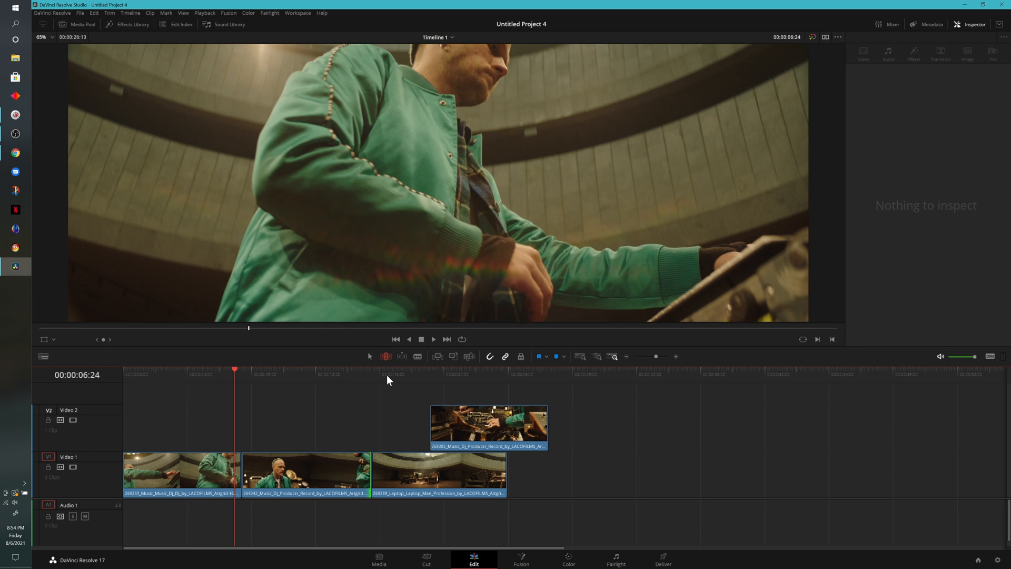
mouse_move(370, 358)
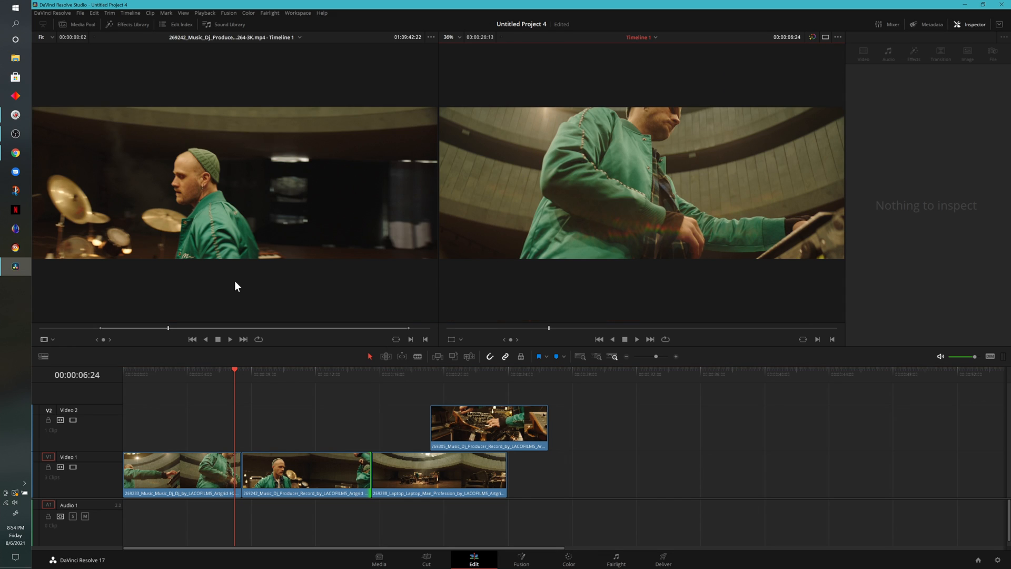
Step: Select the middle DJ clip on Video 1 and load it into the source viewer with its properties
left_click(307, 474)
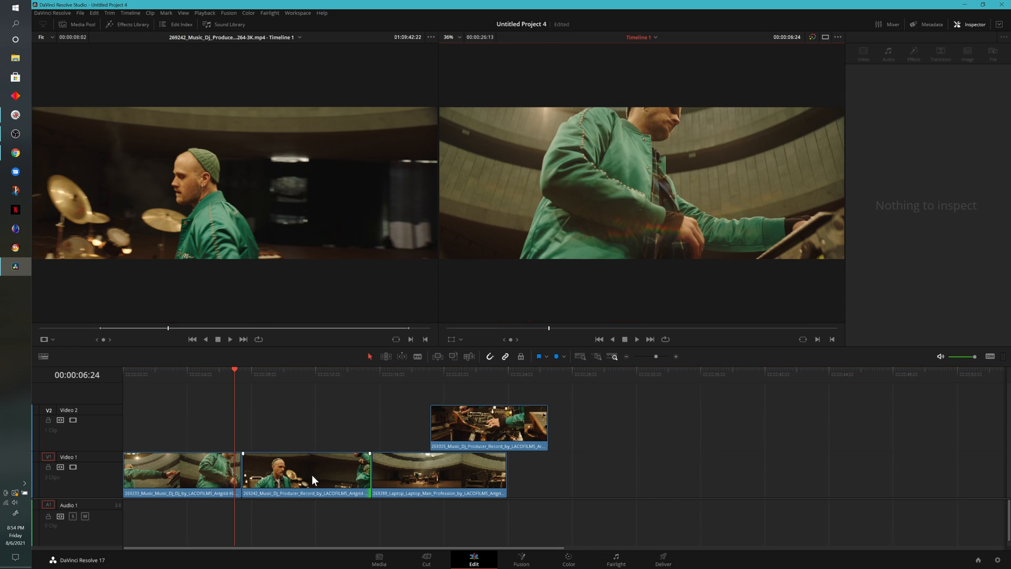
left_click(305, 474)
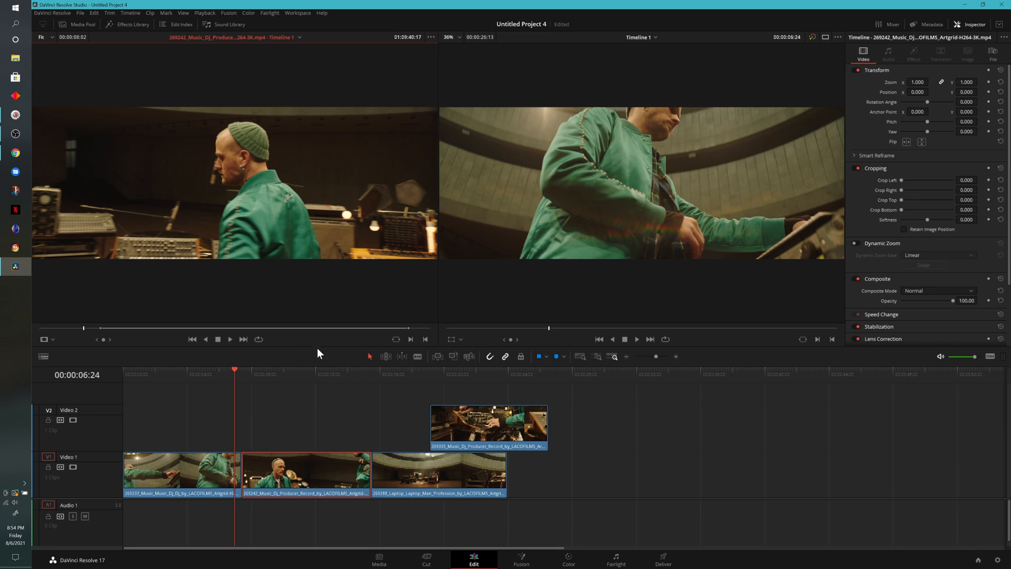
mouse_move(394, 327)
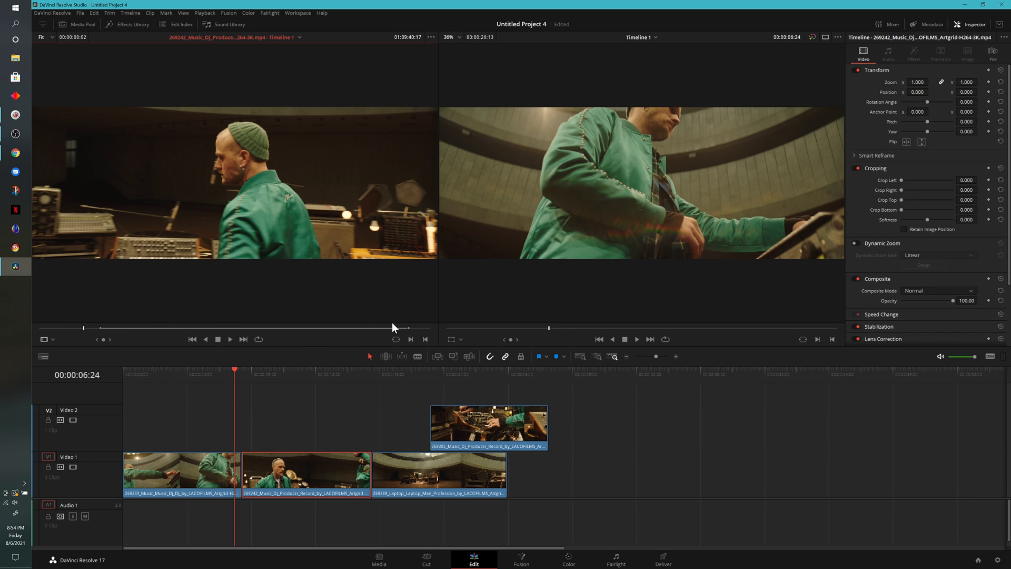
mouse_move(402, 356)
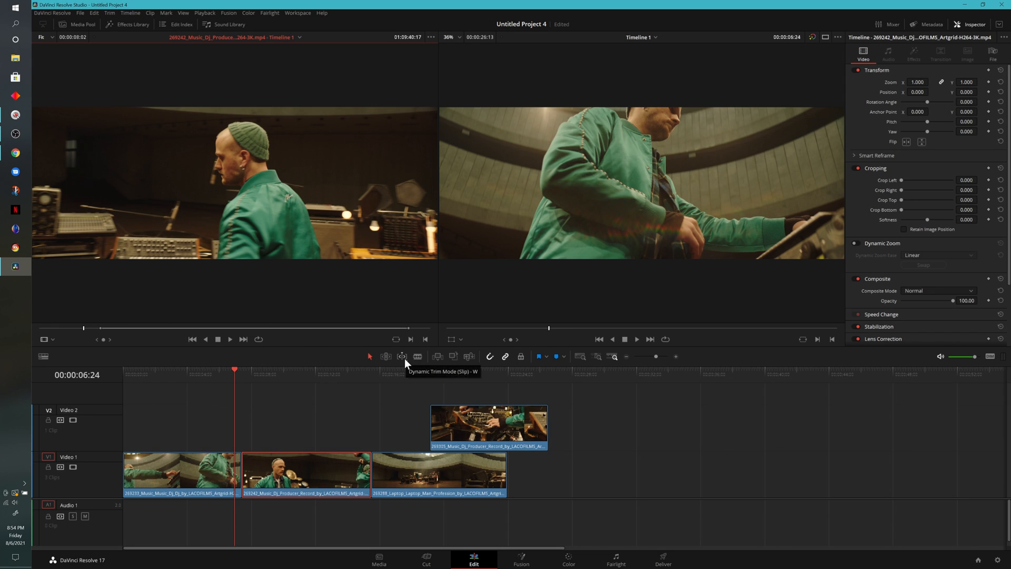
mouse_move(299, 252)
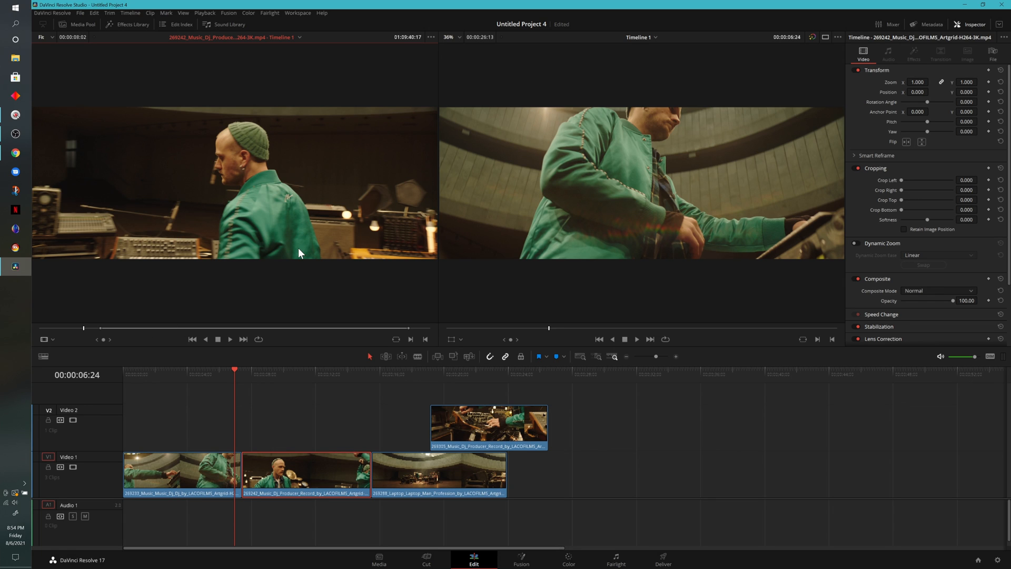
mouse_move(306, 266)
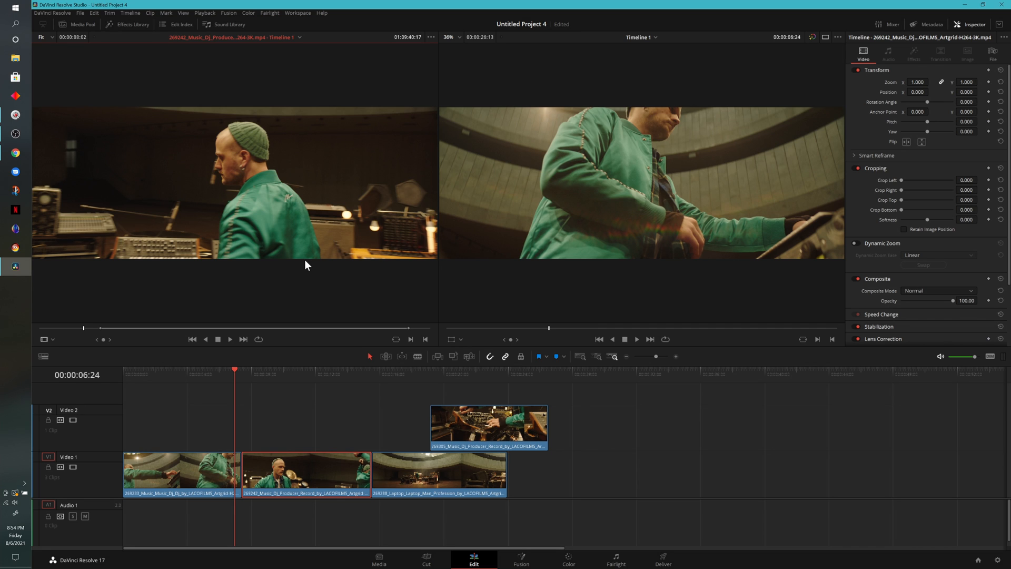
mouse_move(107, 333)
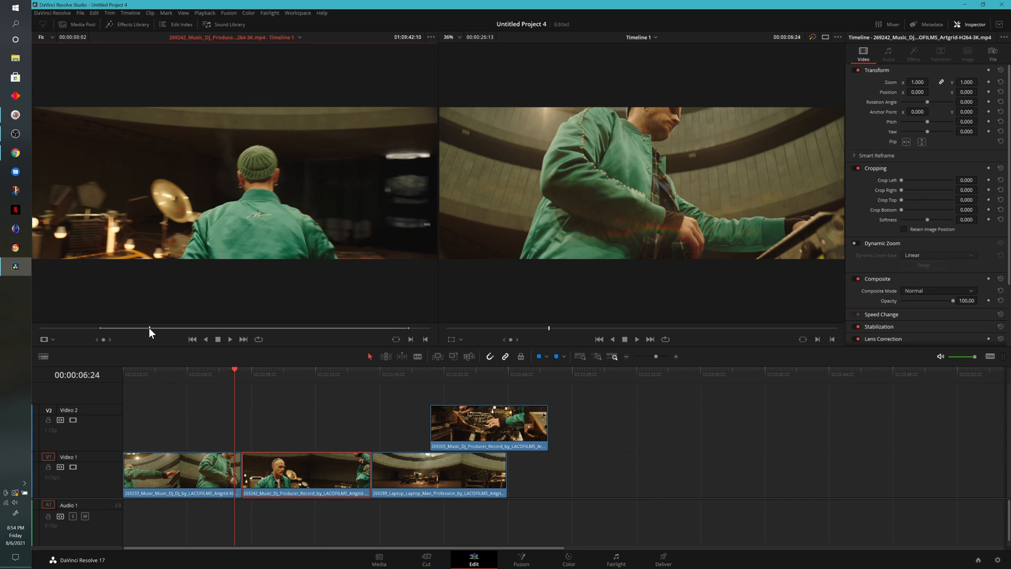
mouse_move(188, 340)
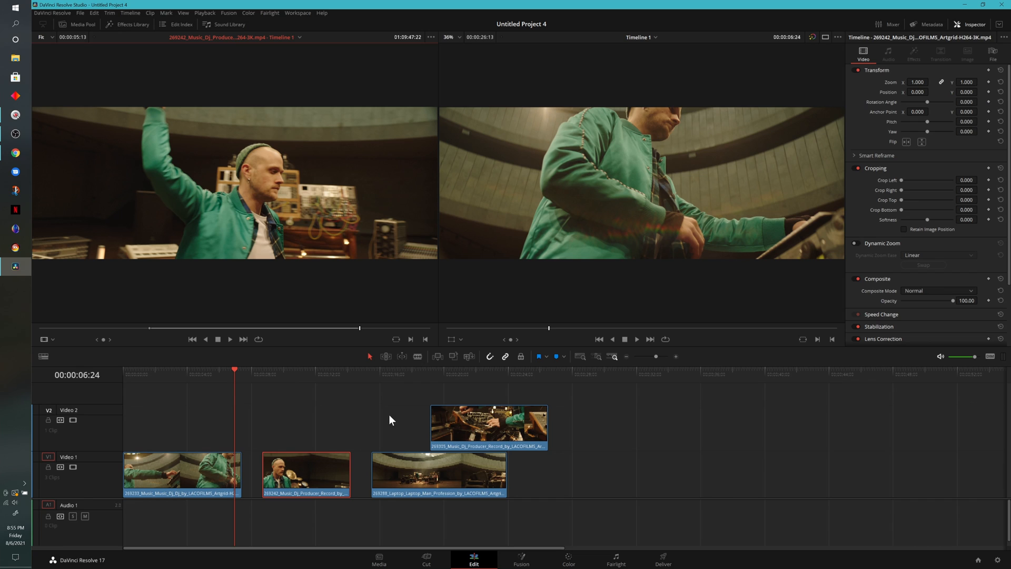
mouse_move(389, 383)
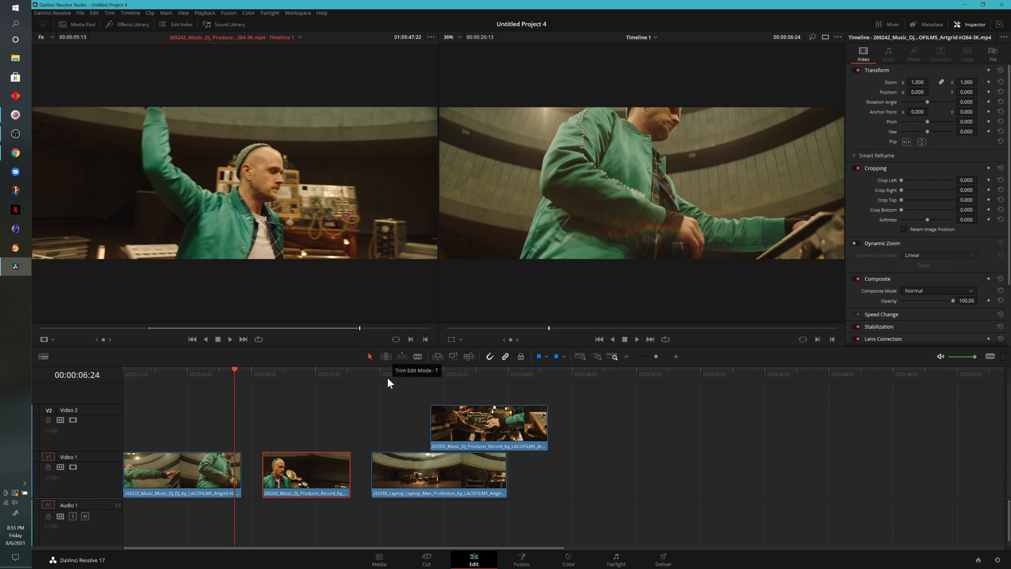
mouse_move(389, 386)
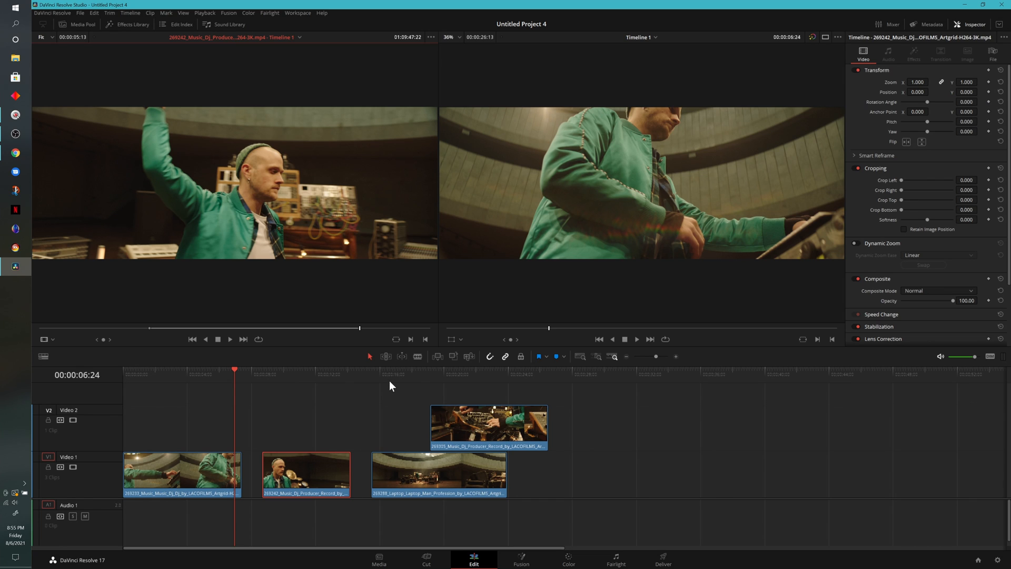
Step: Undo the trims on the middle clip so the Video 1 clips sit together without gaps
key("ctrl+z")
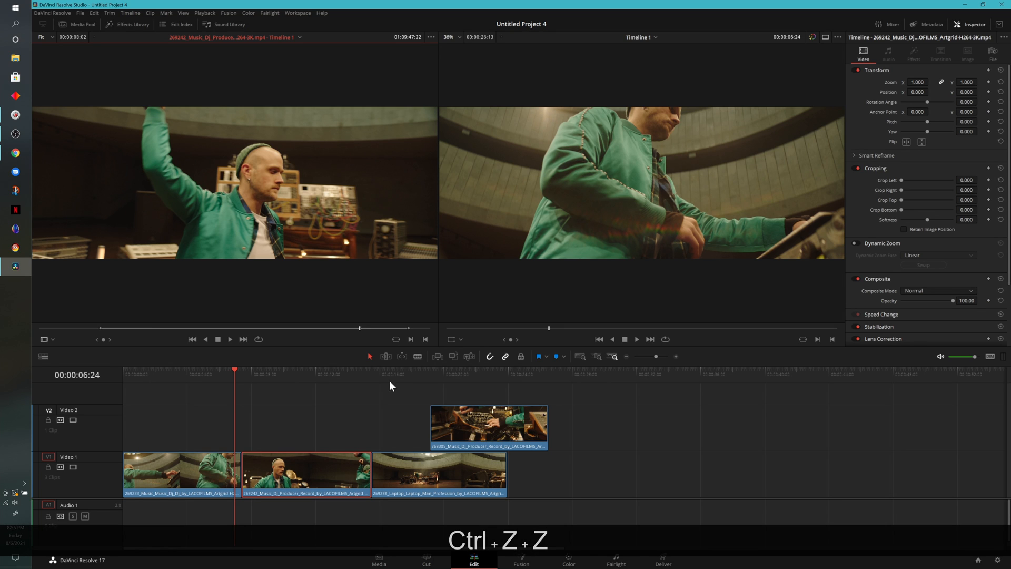
mouse_move(233, 378)
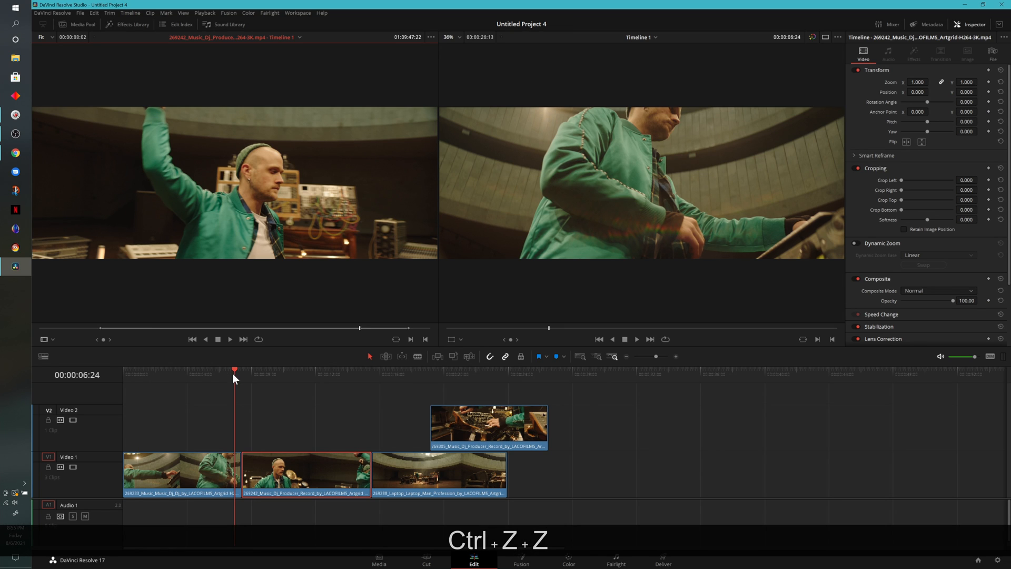